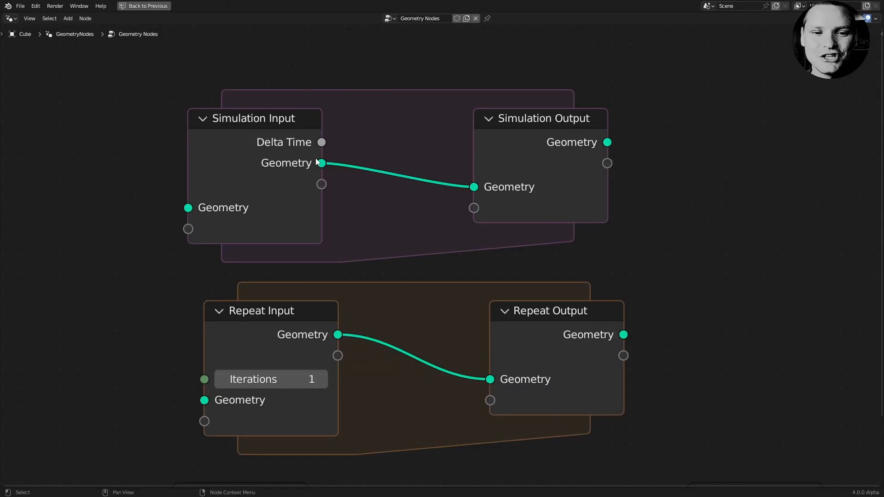
Add a Repeat zone via the 'ex' search and place it between Group Input and Group Output.
{"action": "left_click_drag", "start_coordinate": [322, 163], "coordinate": [416, 117]}
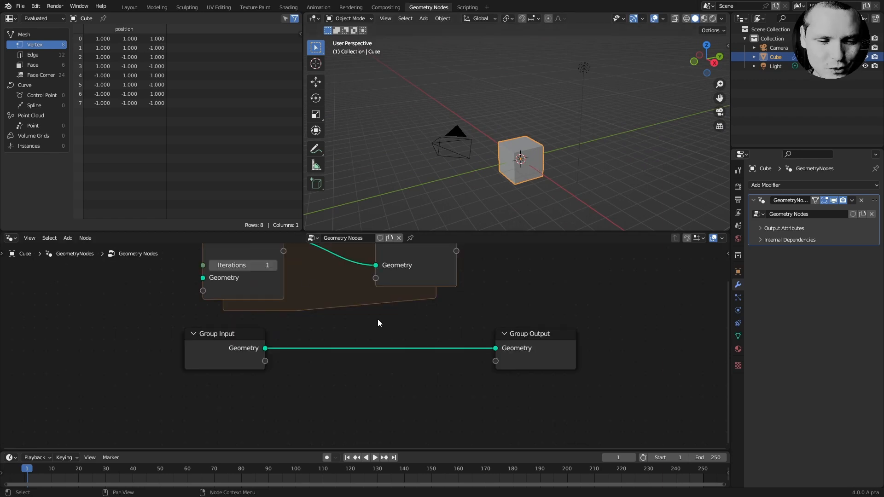
{"action": "type", "text": "ex"}
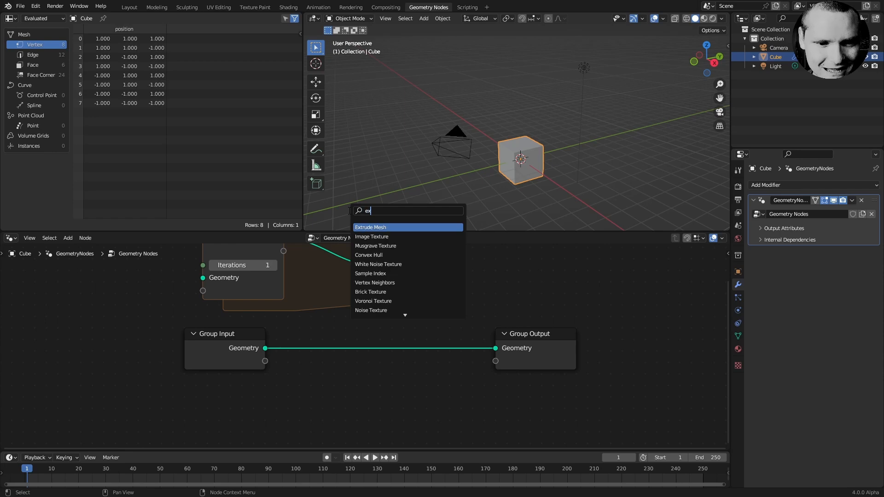
{"action": "left_click", "coordinate": [371, 227]}
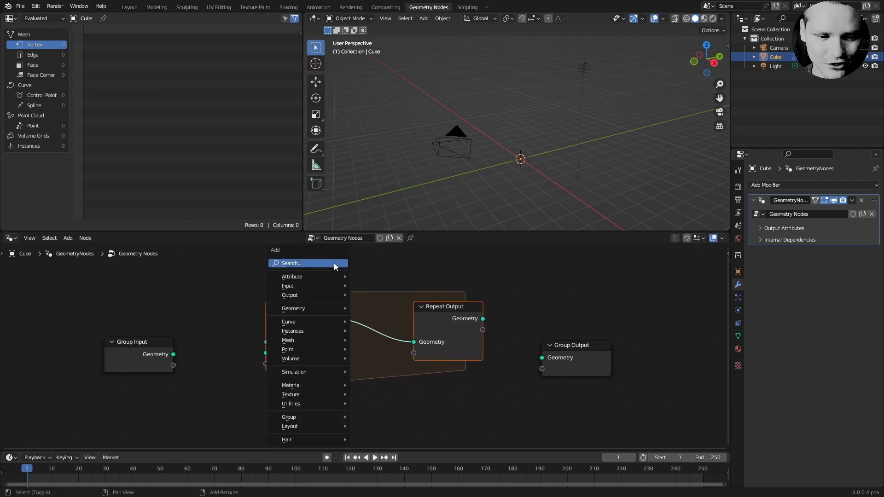
Add an Extrude Mesh node and drop it on the link inside the repeat zone.
{"action": "type", "text": "ext"}
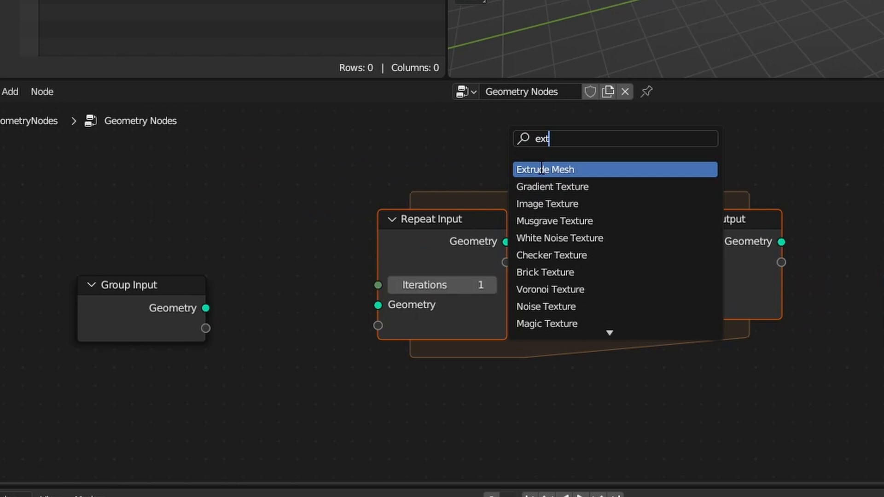
{"action": "left_click", "coordinate": [544, 169]}
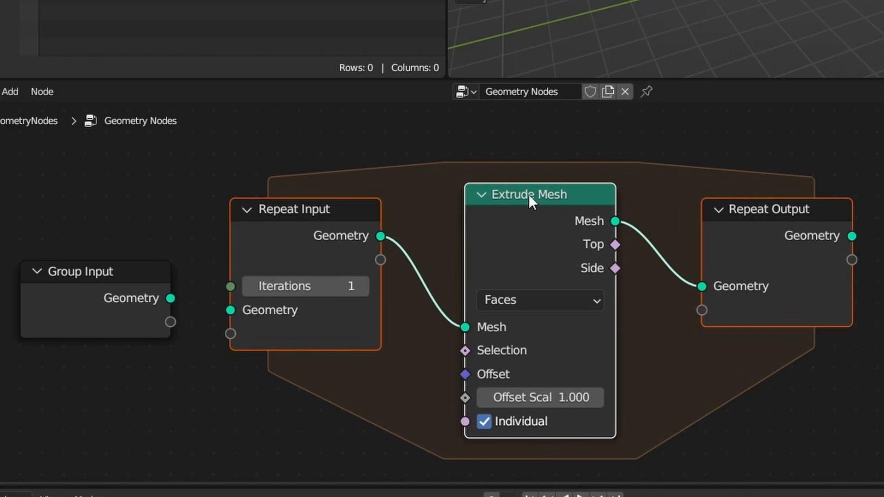
{"action": "mouse_move", "coordinate": [777, 182]}
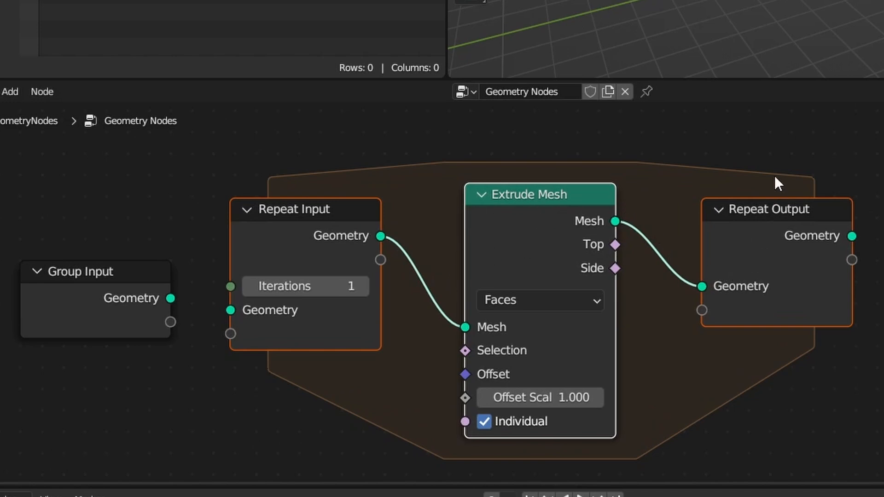
{"action": "left_click_drag", "start_coordinate": [775, 169], "coordinate": [343, 169]}
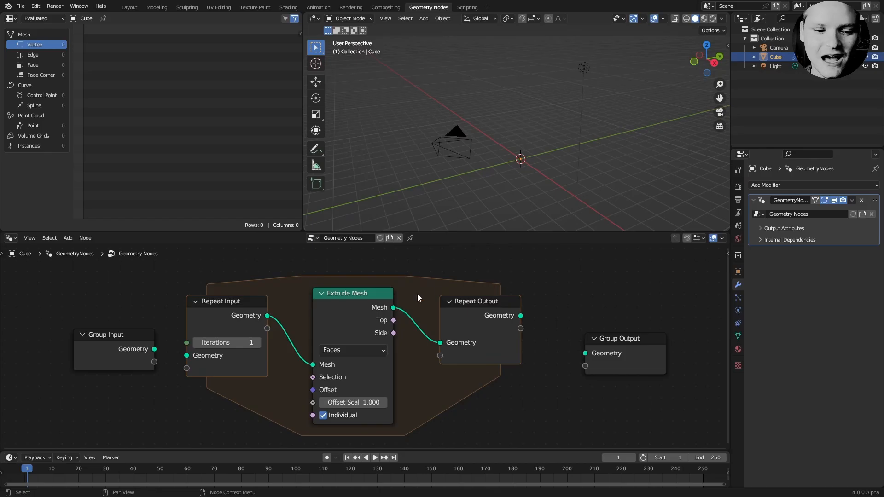
{"action": "mouse_move", "coordinate": [257, 343]}
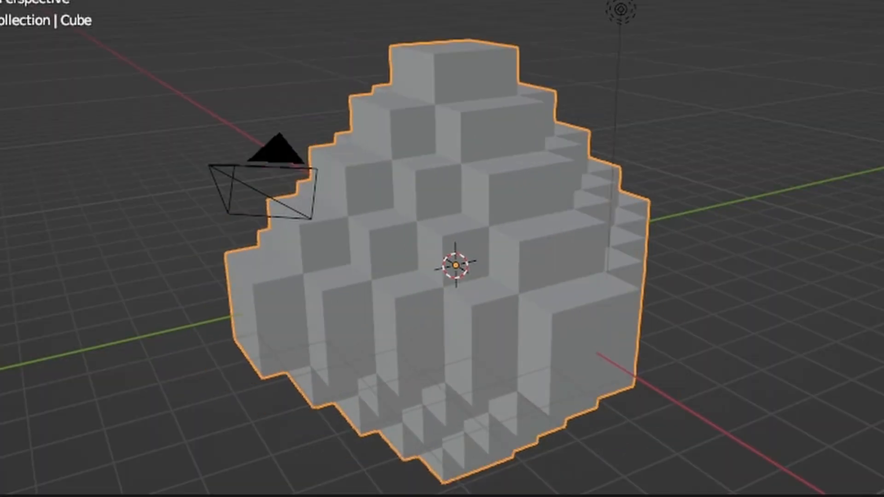
Undo the extrusion setup and select the Cube, entering Edit Mode on its 3×3 grid.
{"action": "left_click", "coordinate": [428, 7]}
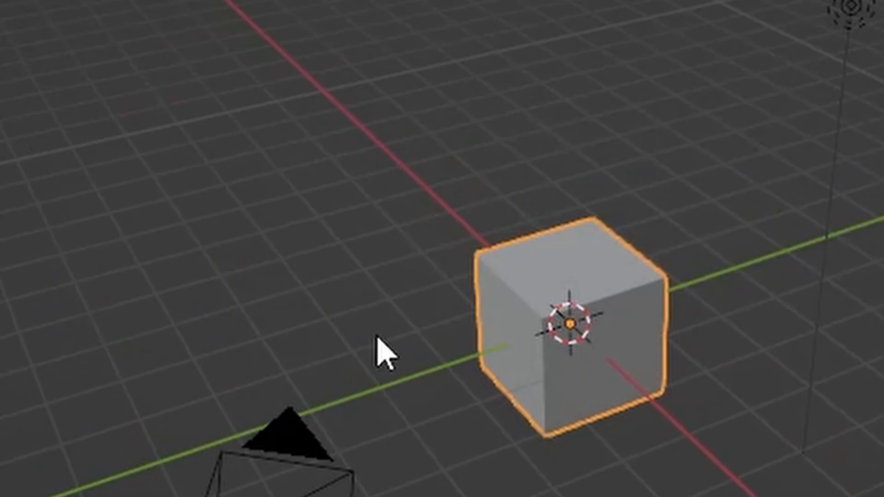
{"action": "key", "text": "Tab"}
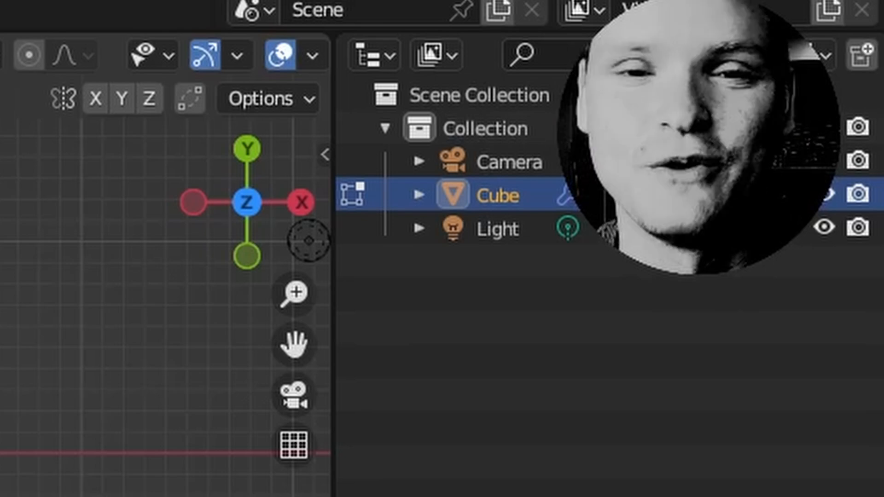
{"action": "left_click", "coordinate": [428, 7]}
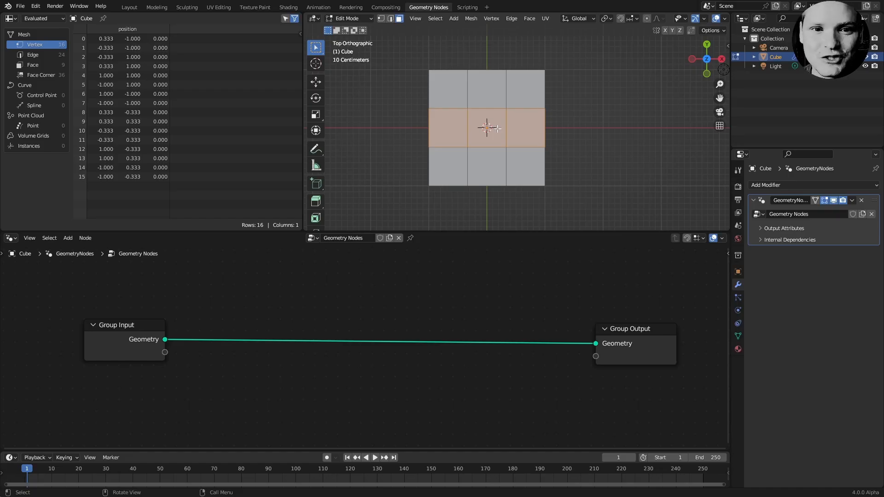
Delete the centre face of the 3×3 grid, leaving a ring of eight faces.
{"action": "key", "text": "x"}
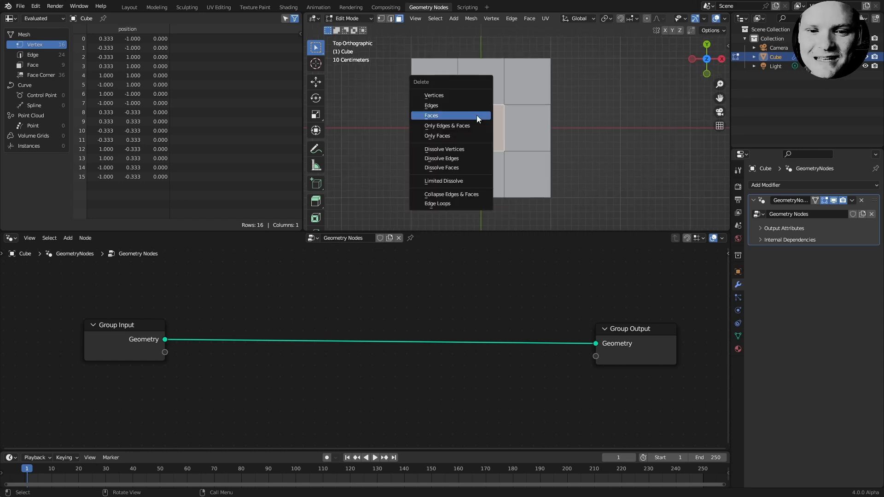
{"action": "left_click", "coordinate": [430, 115]}
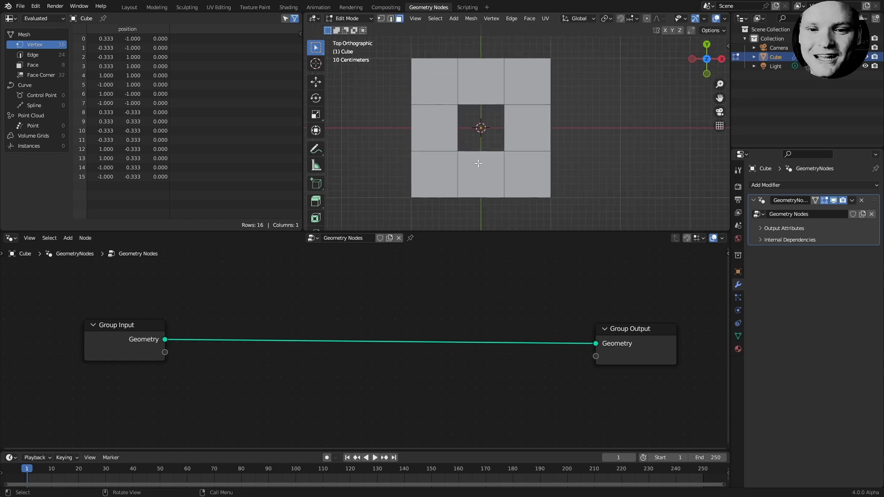
{"action": "mouse_move", "coordinate": [478, 87]}
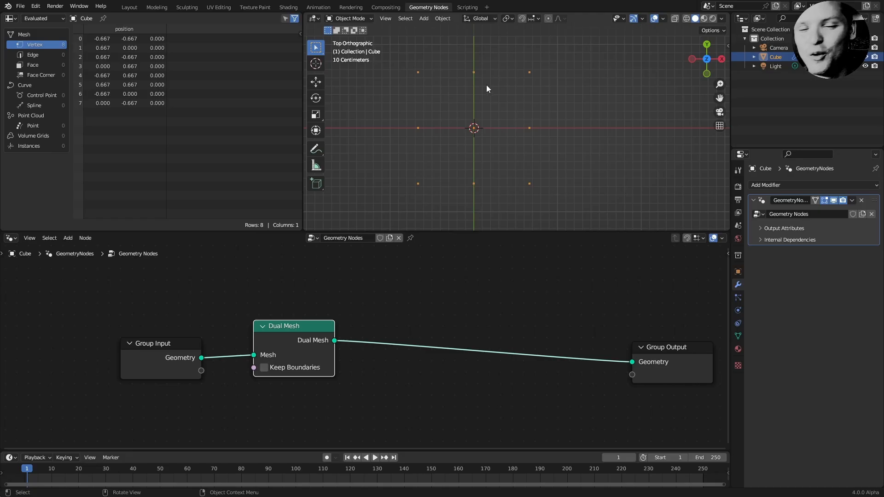
{"action": "mouse_move", "coordinate": [424, 184]}
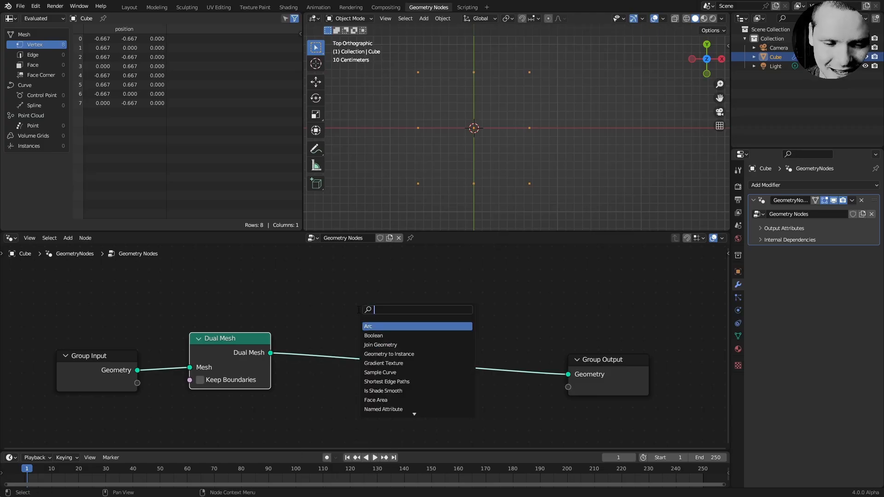
Add an Instance on Points node copying the holed grid at 1/3 scale.
{"action": "type", "text": "instance on"}
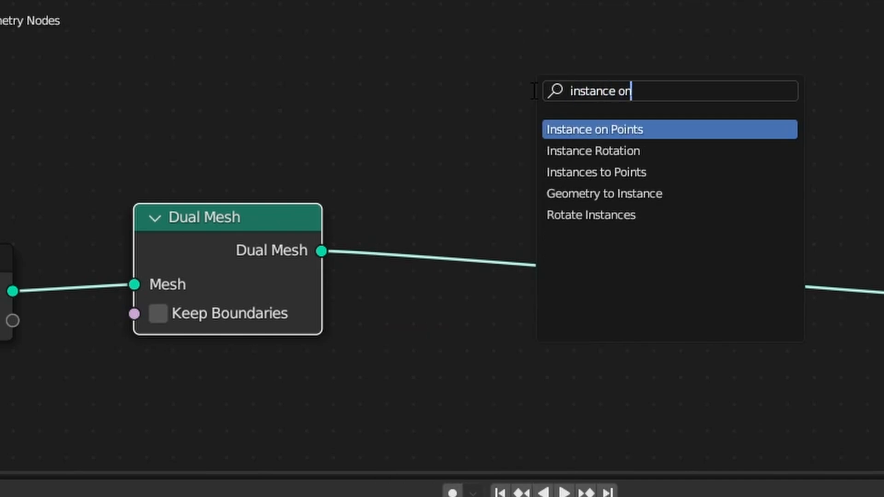
{"action": "left_click", "coordinate": [595, 129]}
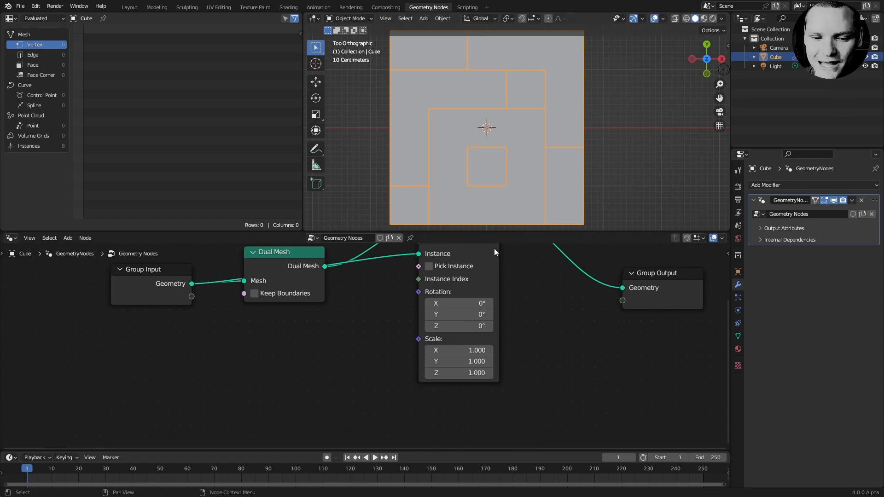
{"action": "double_click", "coordinate": [458, 350]}
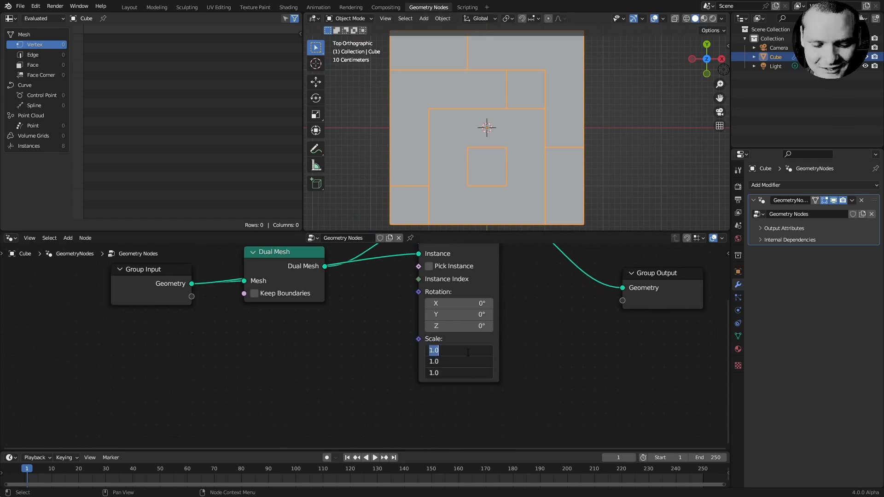
{"action": "type", "text": "1/3"}
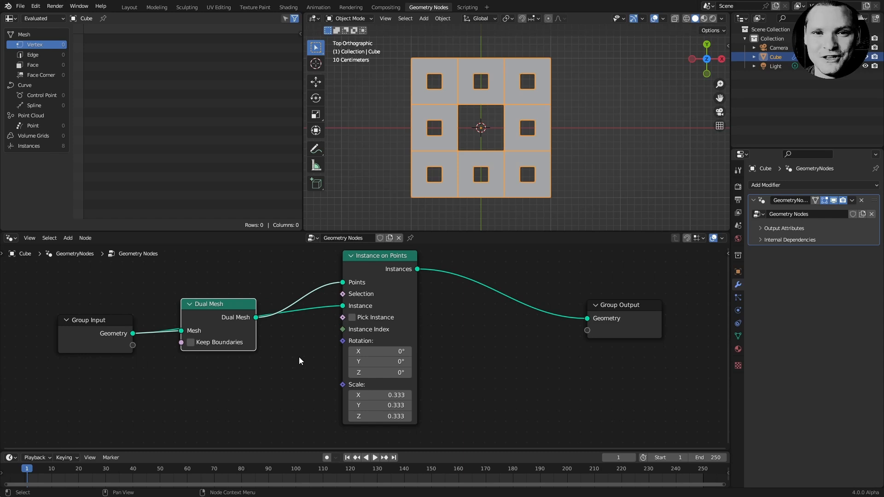
{"action": "mouse_move", "coordinate": [244, 315]}
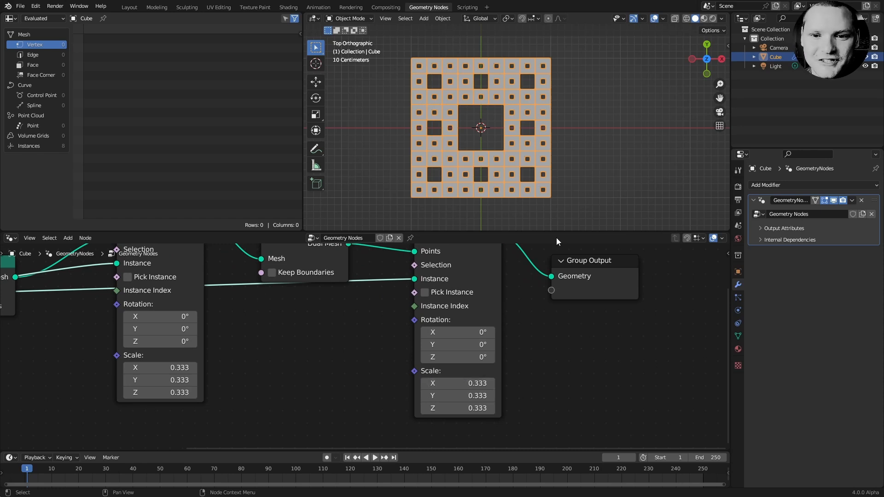
{"action": "mouse_move", "coordinate": [509, 117]}
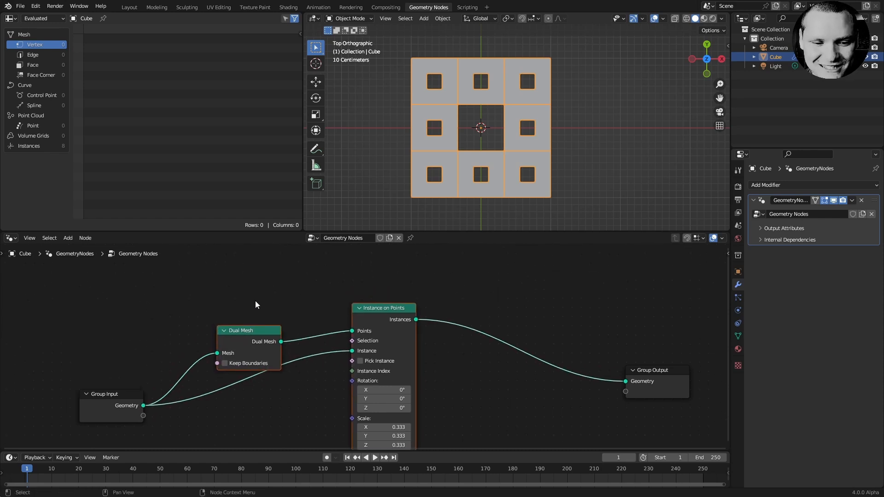
{"action": "mouse_move", "coordinate": [339, 343]}
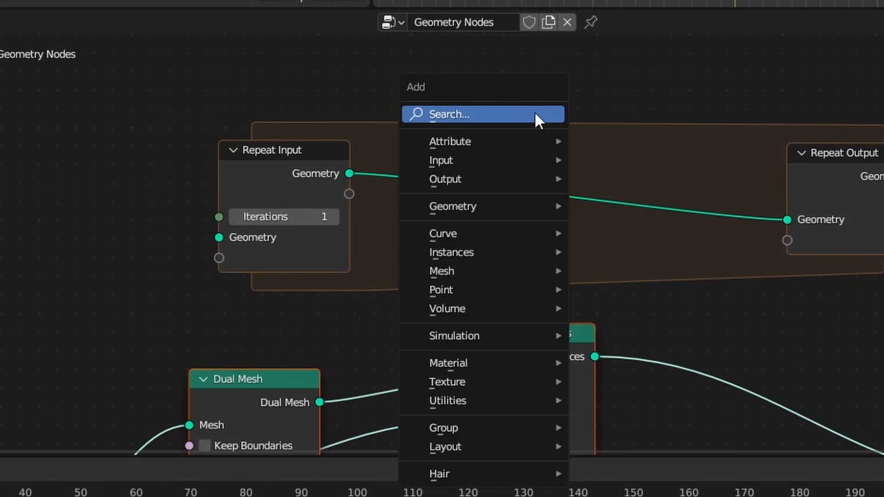
Add a Dual Mesh node inside the repeat zone via the 'du' search.
{"action": "type", "text": "du"}
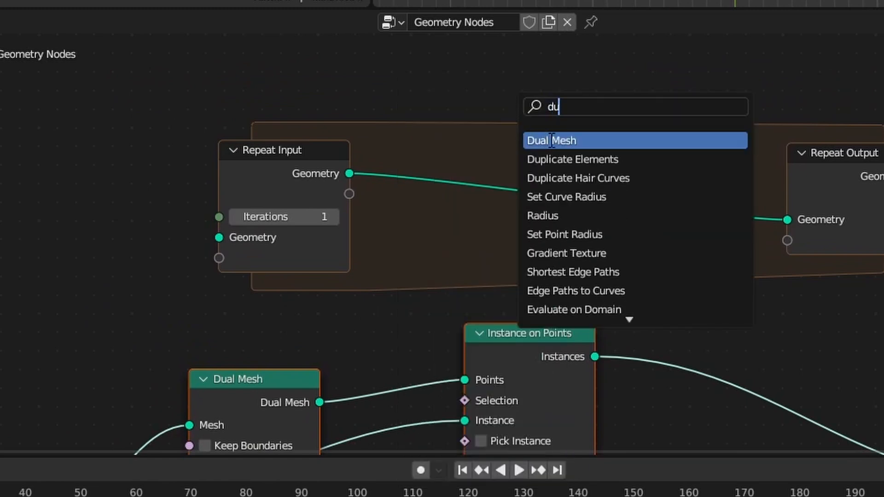
{"action": "left_click", "coordinate": [551, 140]}
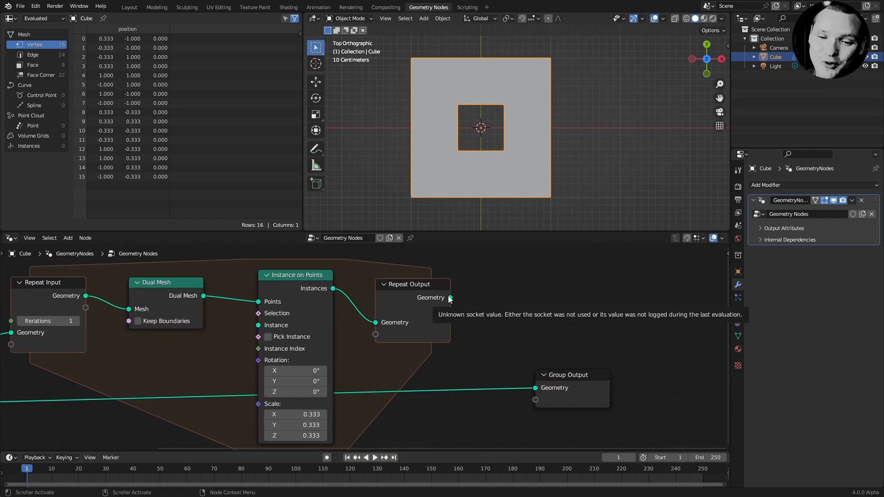
Wire the repeat result to Group Output and use the original geometry as the instance.
{"action": "left_click_drag", "start_coordinate": [449, 298], "coordinate": [535, 388]}
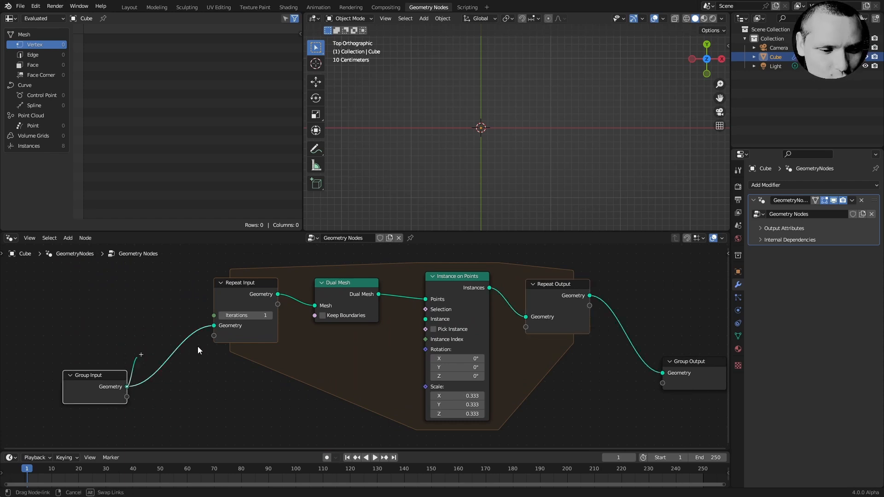
{"action": "left_click_drag", "start_coordinate": [128, 387], "coordinate": [426, 319]}
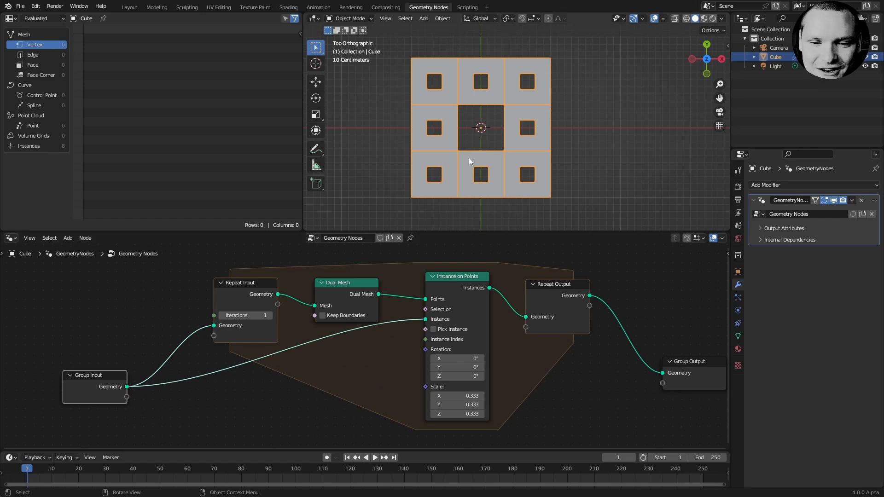
{"action": "mouse_move", "coordinate": [506, 123]}
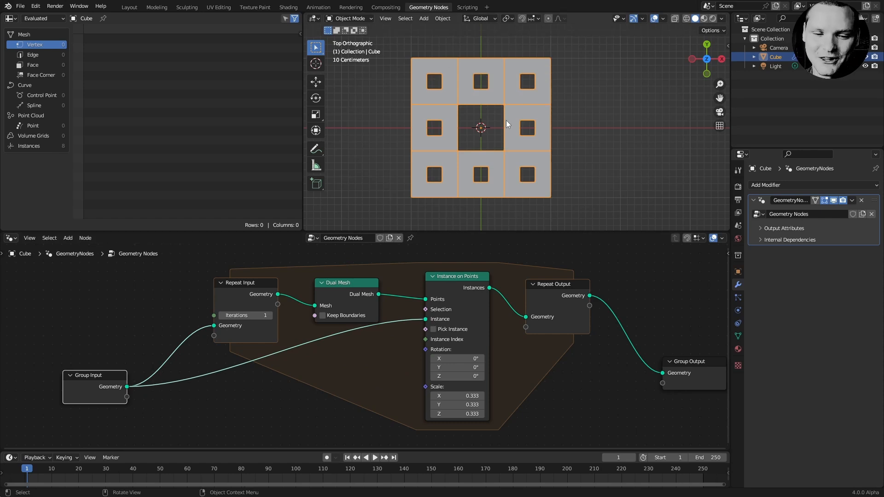
{"action": "left_click_drag", "start_coordinate": [506, 124], "coordinate": [313, 255]}
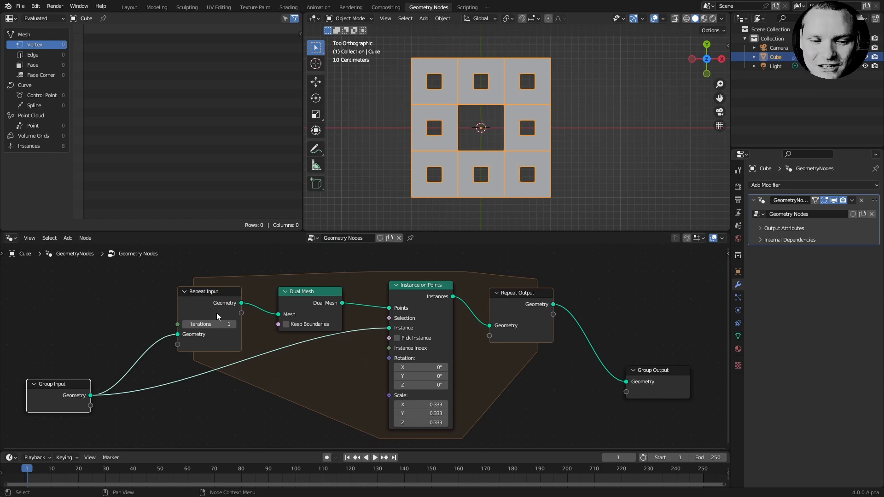
{"action": "mouse_move", "coordinate": [397, 319]}
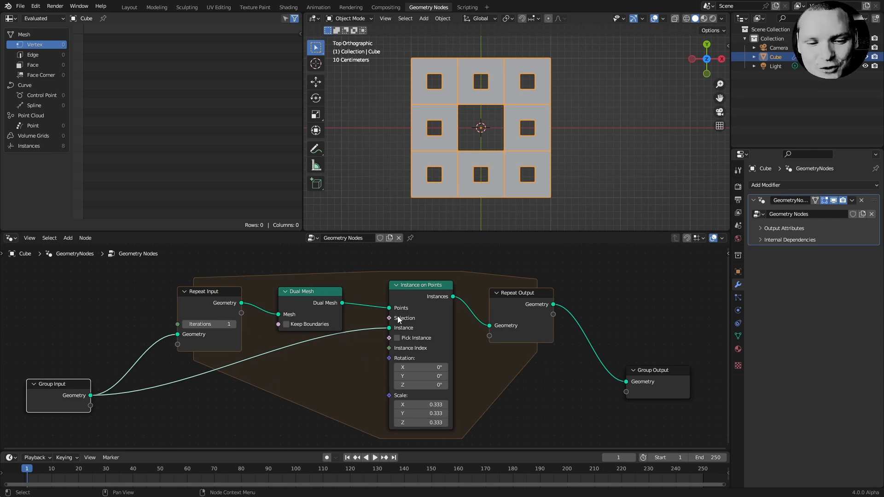
{"action": "mouse_move", "coordinate": [385, 338]}
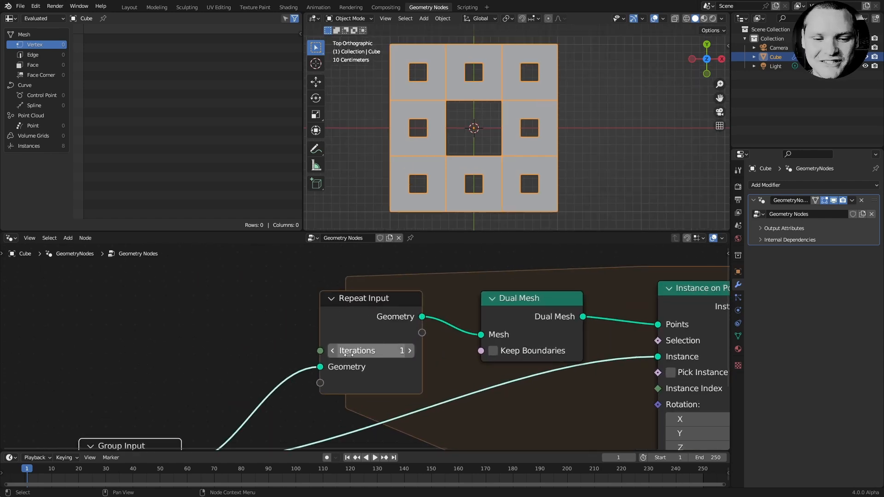
Raise the Repeat Input iterations to 3 and then 4 for a detailed carpet.
{"action": "left_click", "coordinate": [333, 350]}
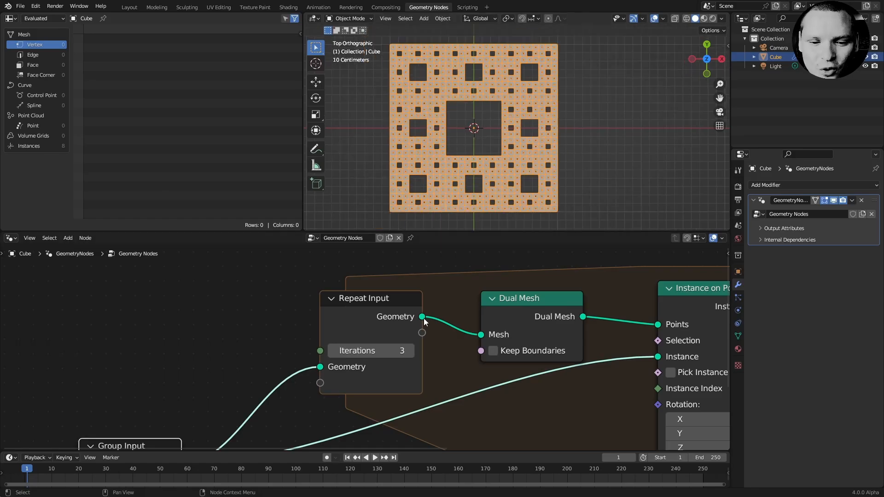
{"action": "left_click", "coordinate": [402, 350]}
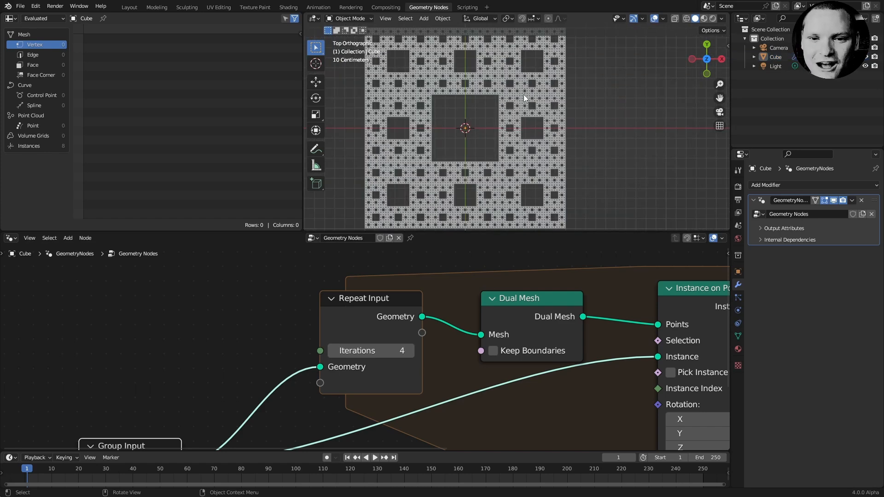
{"action": "mouse_move", "coordinate": [440, 95]}
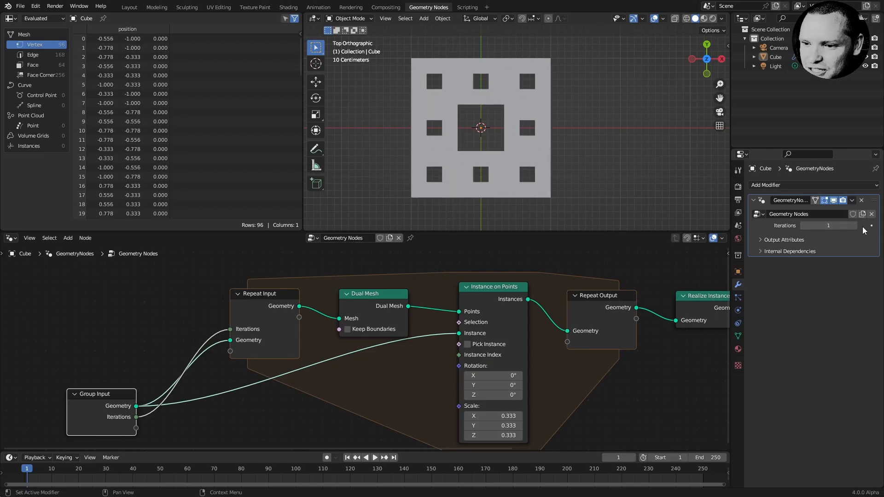
Increase the modifier's exposed Iterations value up to 4.
{"action": "left_click", "coordinate": [853, 226]}
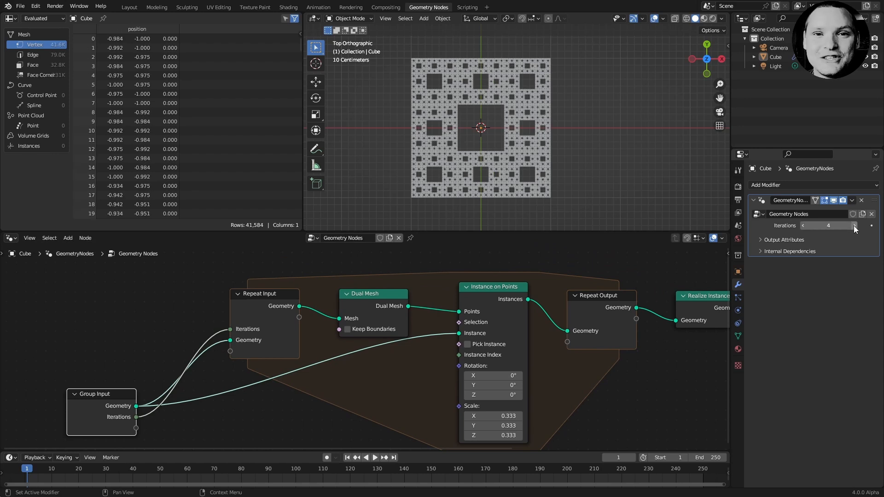
{"action": "mouse_move", "coordinate": [854, 226]}
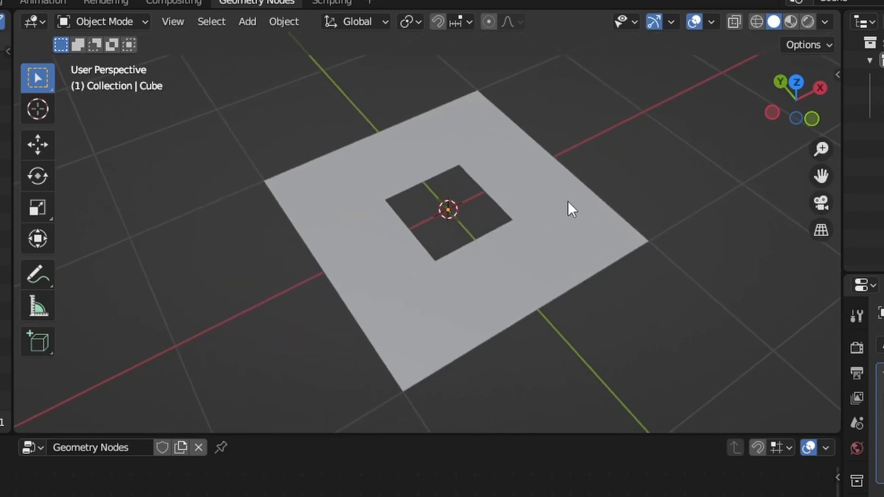
Delete the carpet faces and add a new cube primitive to the emptied mesh.
{"action": "key", "text": "x"}
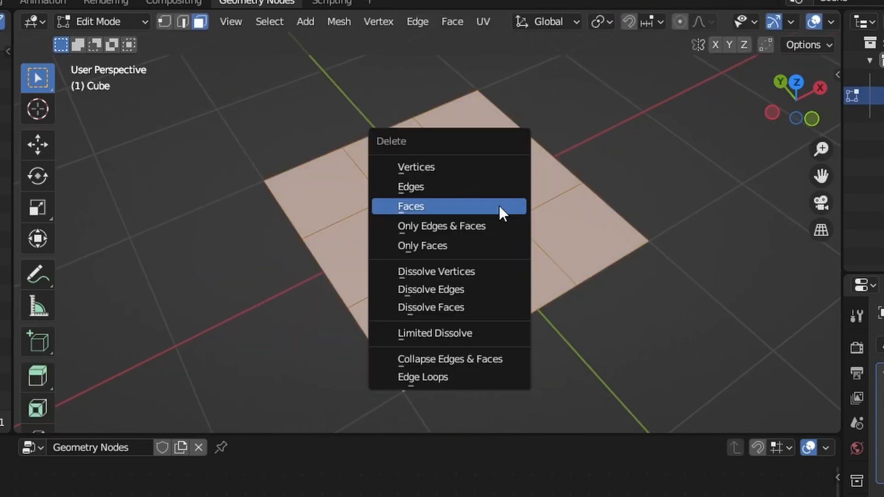
{"action": "left_click", "coordinate": [410, 205]}
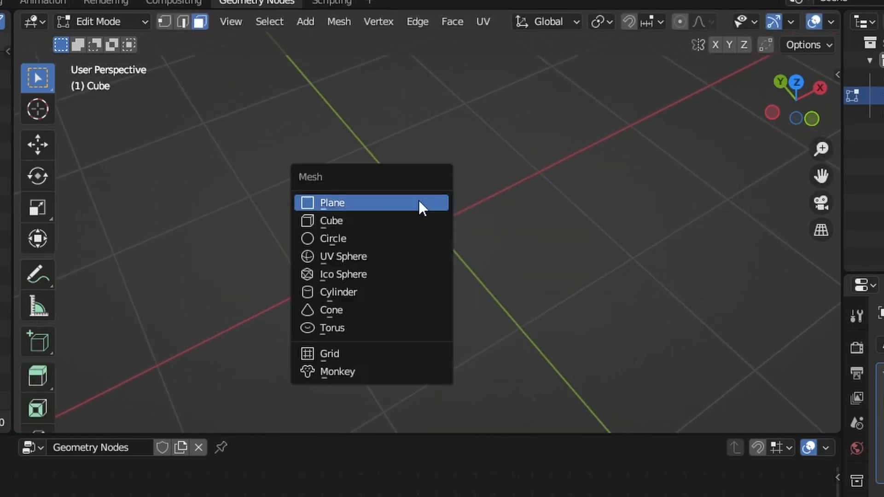
{"action": "left_click", "coordinate": [331, 220]}
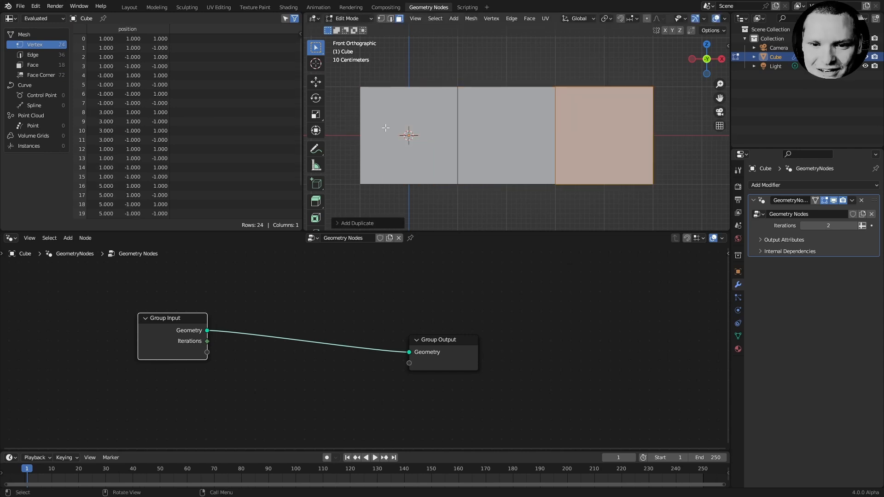
{"action": "mouse_move", "coordinate": [537, 114]}
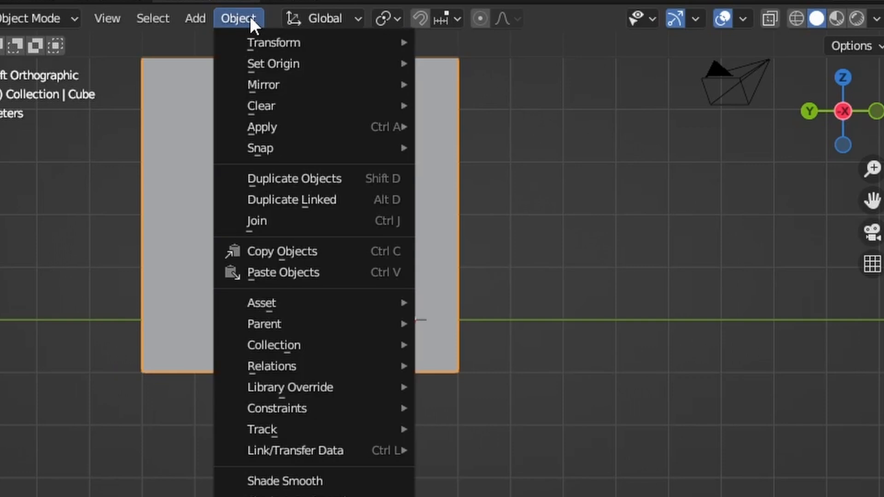
{"action": "mouse_move", "coordinate": [274, 64]}
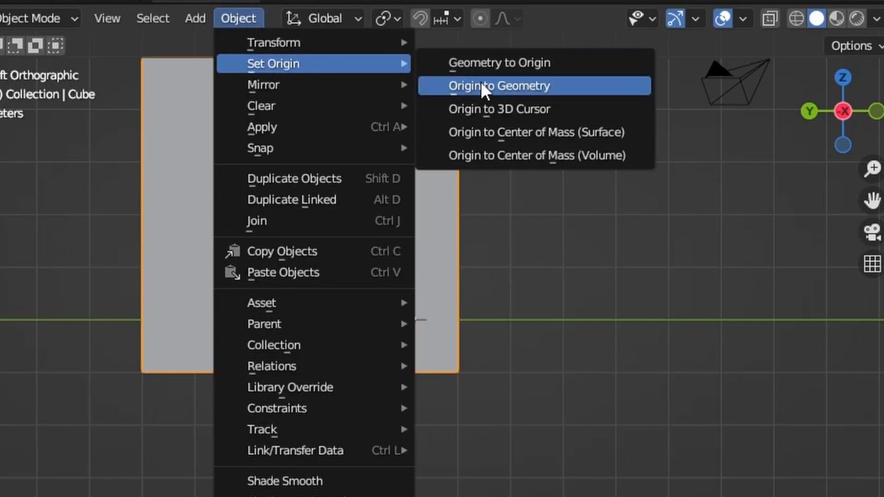
Set the cube's origin to its geometry and reset its X location to 0.
{"action": "left_click", "coordinate": [498, 85]}
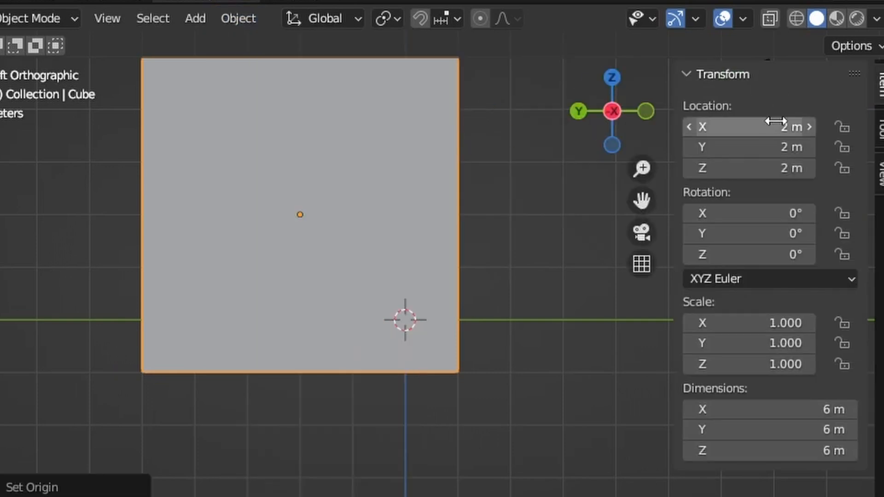
{"action": "left_click", "coordinate": [428, 6]}
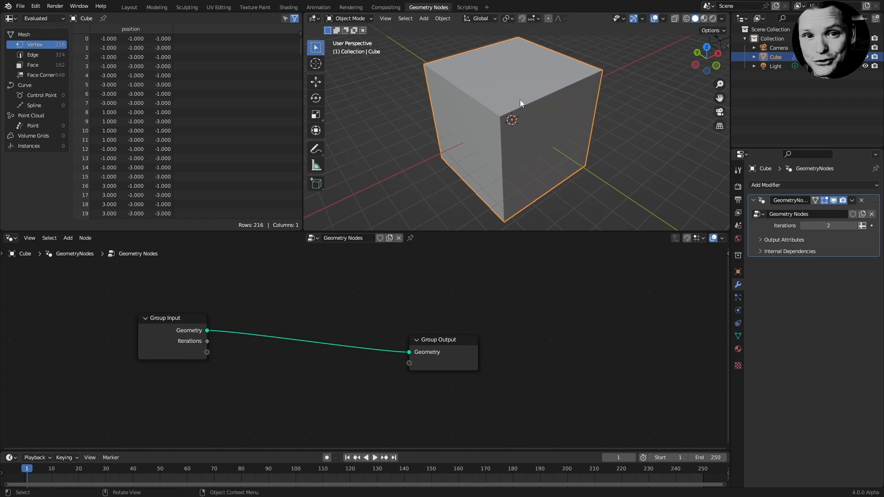
Delete the cube's inner faces in Edit Mode and add a Dual Mesh node before Group Output.
{"action": "key", "text": "Tab"}
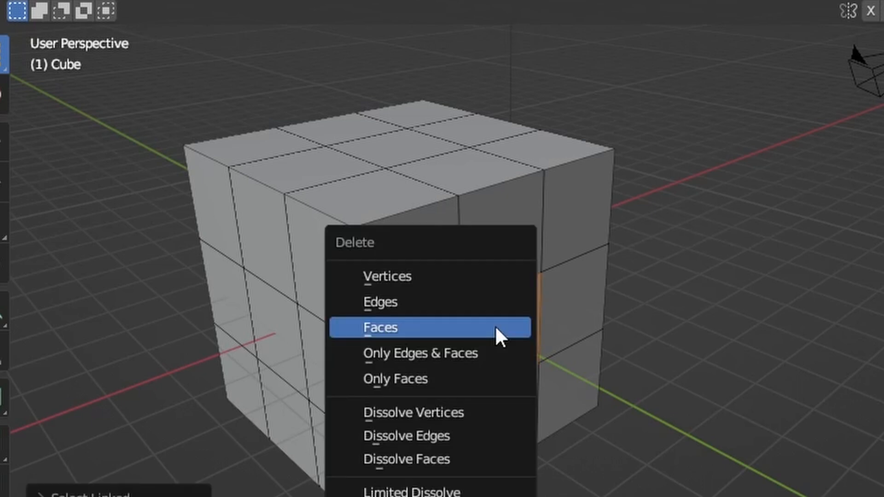
{"action": "left_click", "coordinate": [381, 327]}
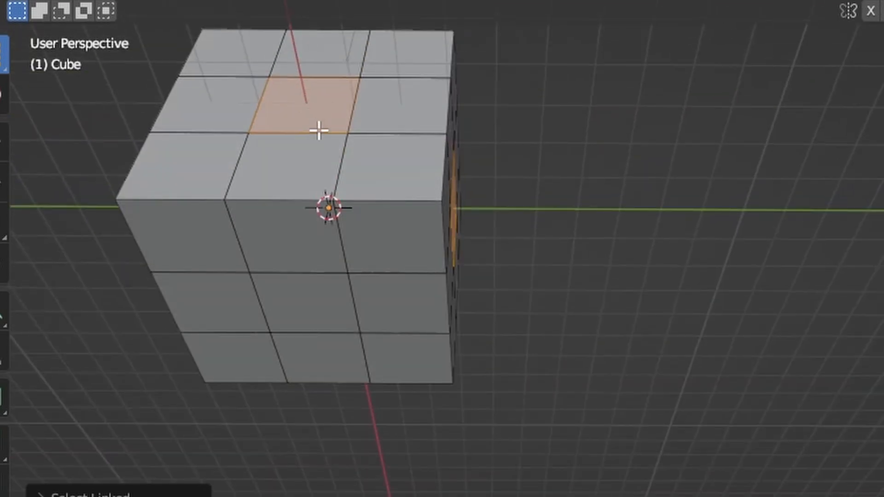
{"action": "left_click", "coordinate": [305, 308]}
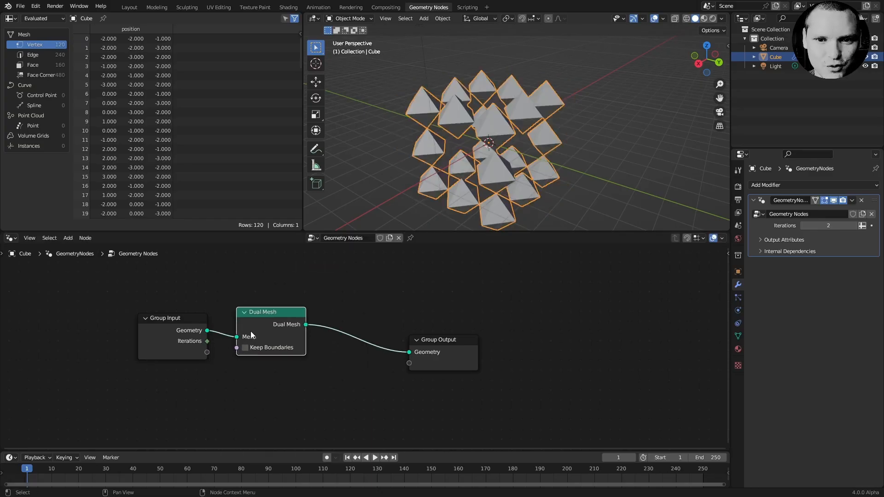
Swap the Dual Mesh for a Connected Merge by Distance at 3 m, leaving 20 points.
{"action": "left_click_drag", "start_coordinate": [485, 140], "coordinate": [516, 130]}
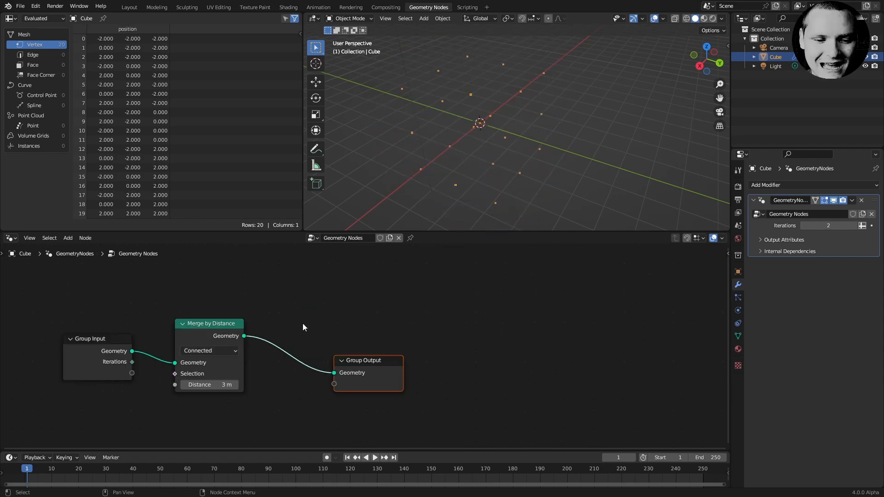
Add Instance on Points fed by the original cube geometry at 1/3 scale.
{"action": "type", "text": "instance on"}
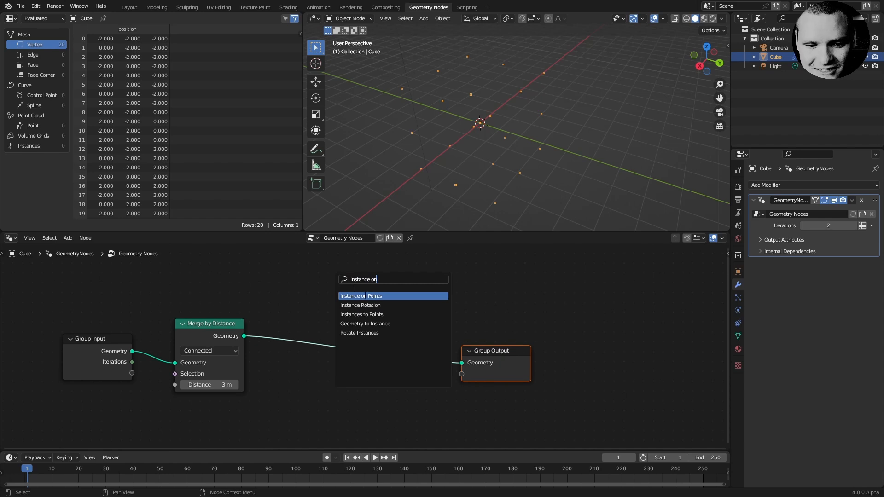
{"action": "left_click", "coordinate": [360, 295]}
{"action": "type", "text": "1/3"}
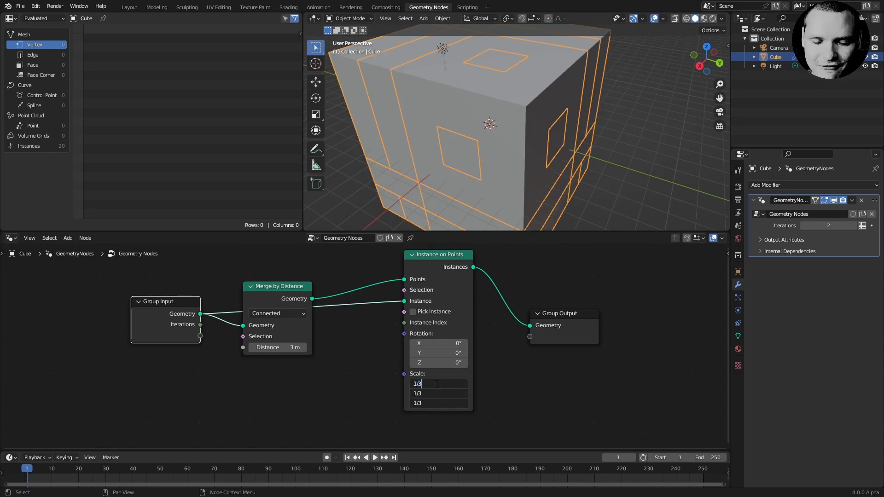
{"action": "key", "text": "Return"}
{"action": "type", "text": "rep"}
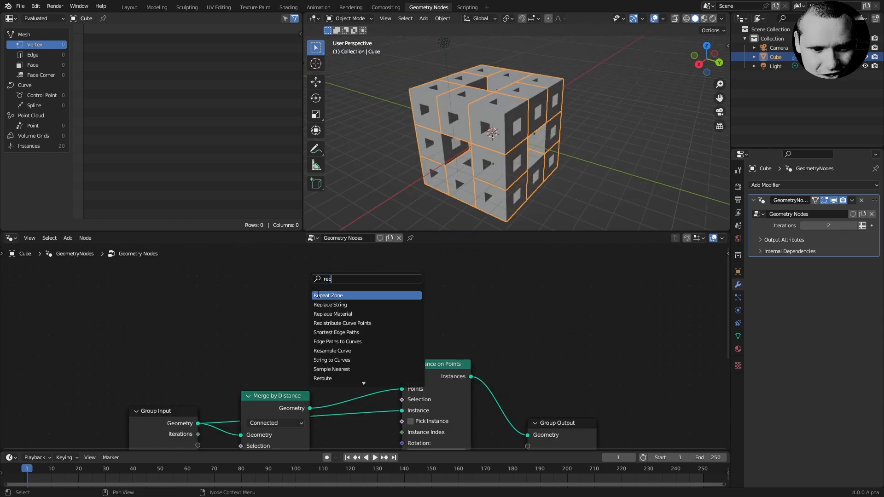
Wrap the merge and instancing in a Repeat Zone driven by the Iterations input.
{"action": "left_click", "coordinate": [328, 296]}
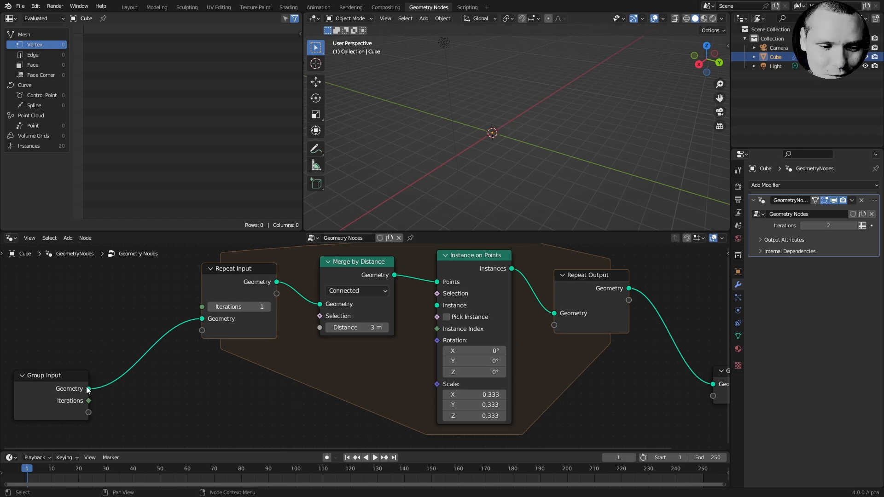
{"action": "left_click_drag", "start_coordinate": [88, 388], "coordinate": [387, 361]}
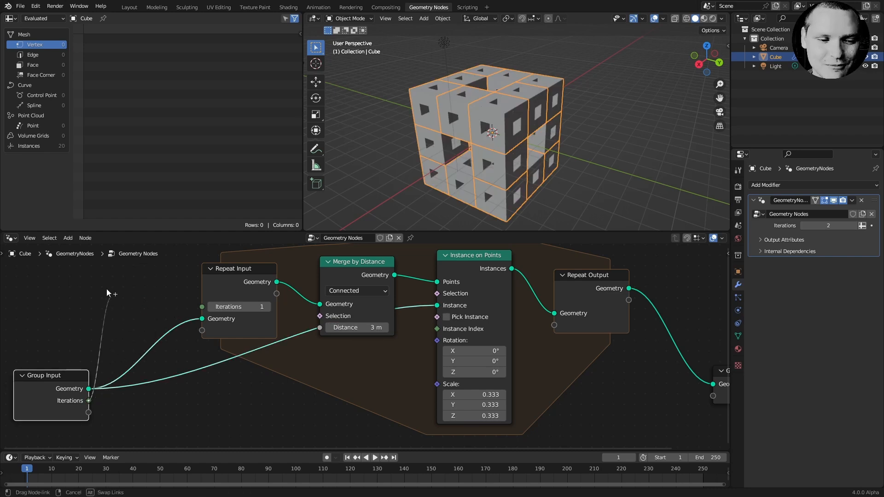
{"action": "left_click_drag", "start_coordinate": [88, 389], "coordinate": [202, 306]}
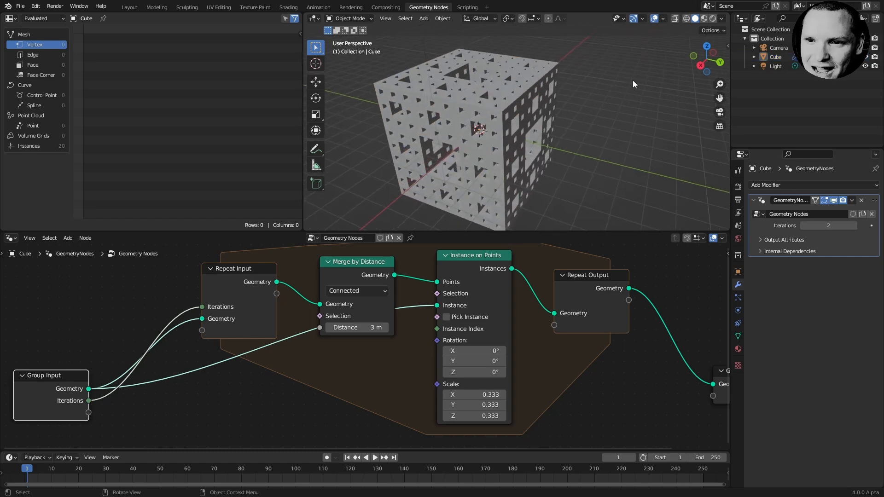
Enable Cavity in viewport shading and maximise the editor area.
{"action": "left_click", "coordinate": [722, 18]}
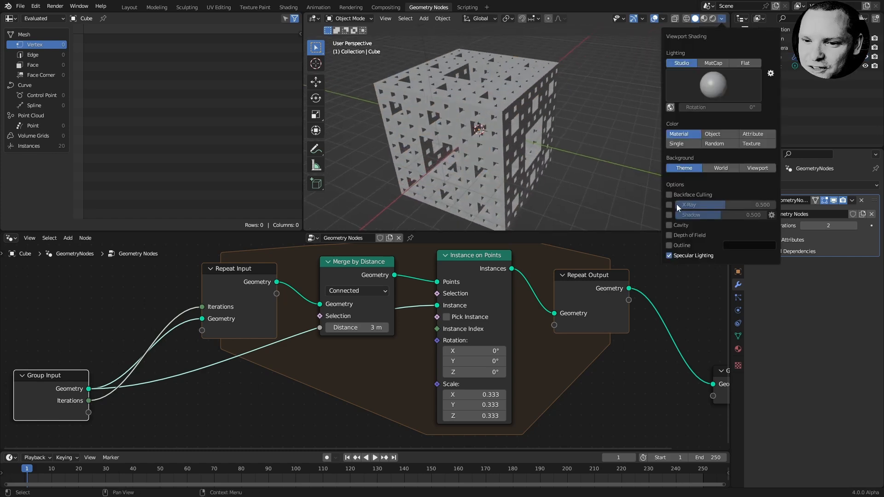
{"action": "left_click", "coordinate": [719, 19]}
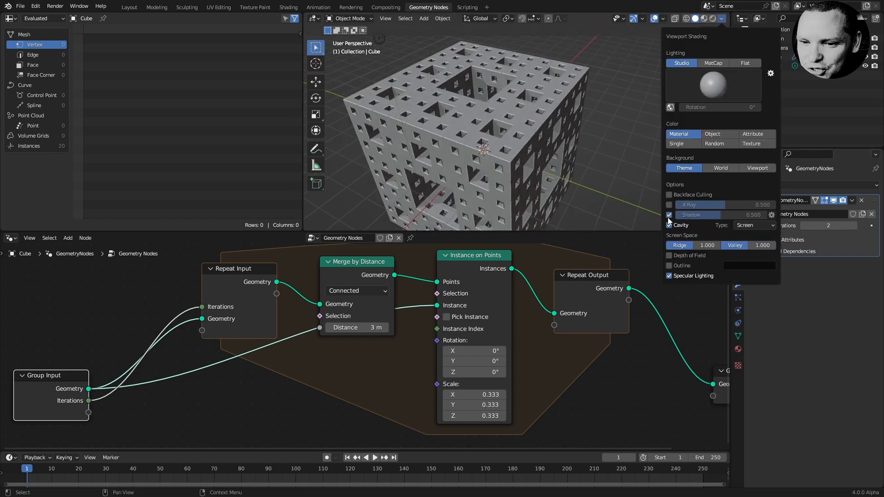
{"action": "key", "text": "ctrl+space"}
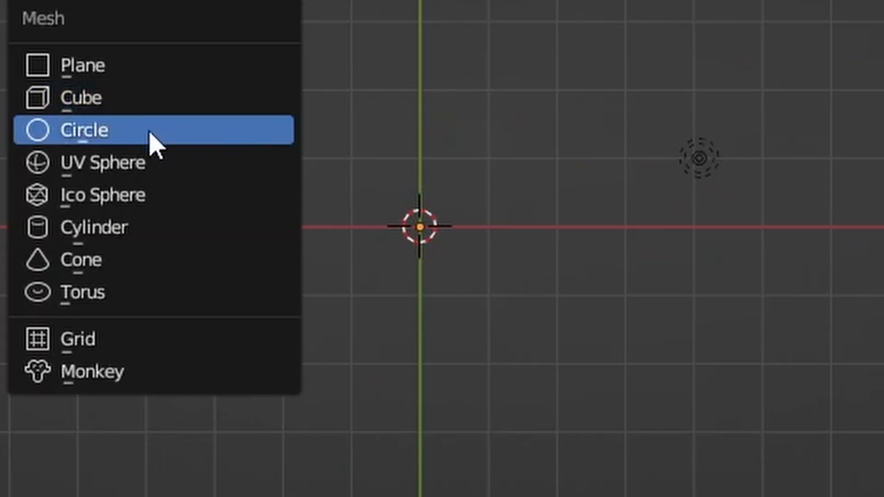
Add a 3-vertex Circle mesh as a triangle and subdivide its face into four.
{"action": "left_click", "coordinate": [85, 130]}
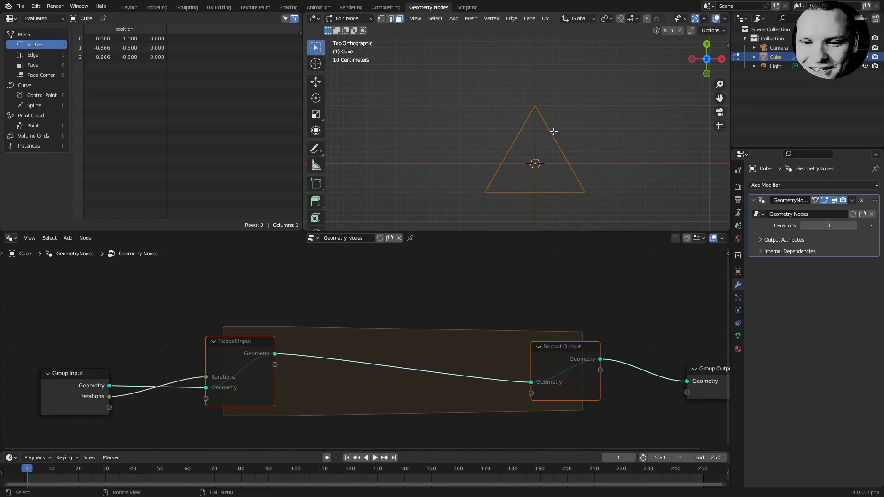
{"action": "right_click", "coordinate": [534, 132]}
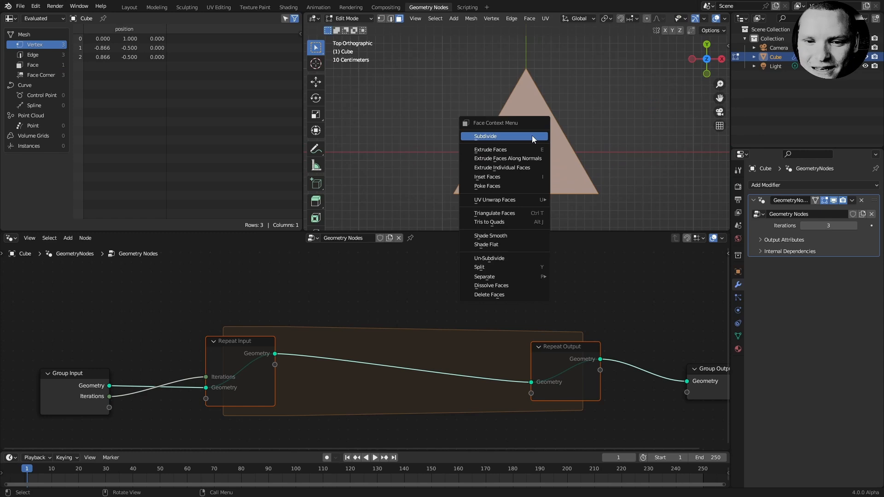
{"action": "left_click", "coordinate": [485, 137]}
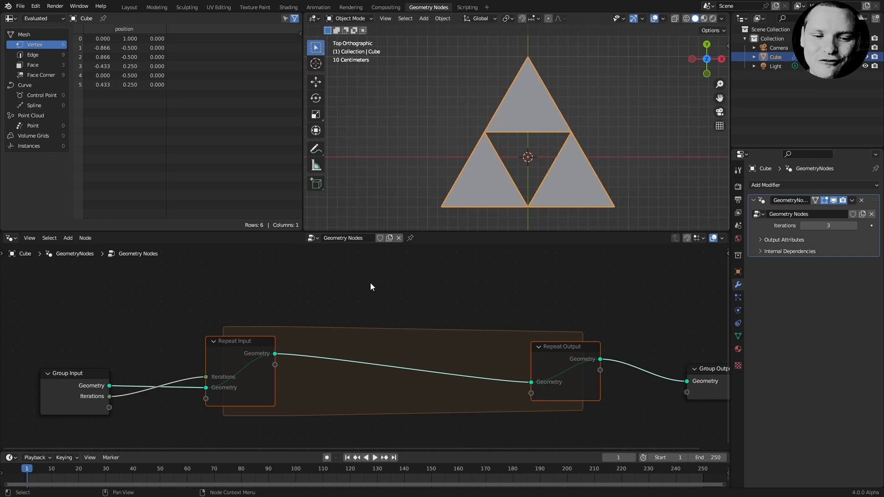
Add Dual Mesh and Instance on Points inside the repeat zone, instancing the original triangle.
{"action": "type", "text": "du"}
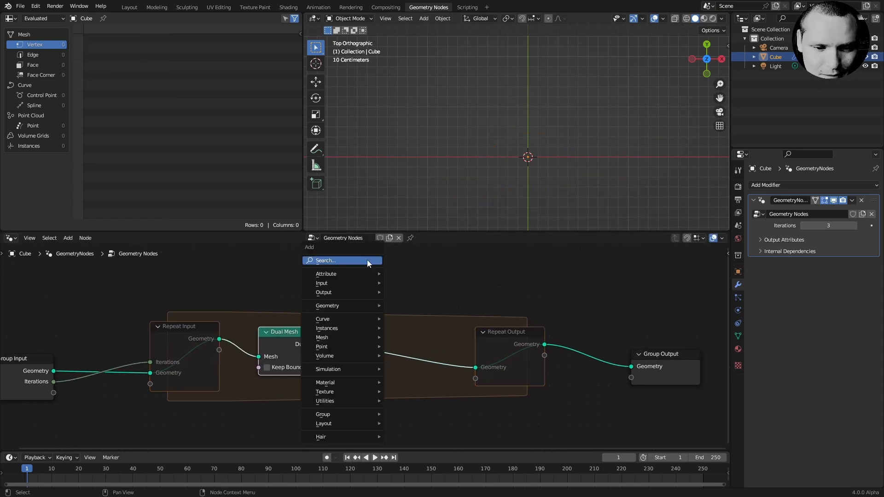
{"action": "type", "text": "instance on"}
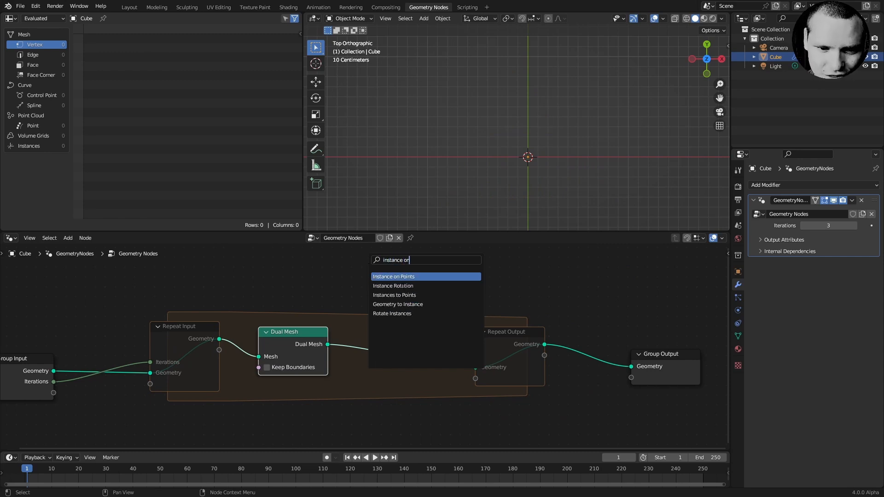
{"action": "left_click", "coordinate": [393, 277]}
{"action": "type", "text": "1/3"}
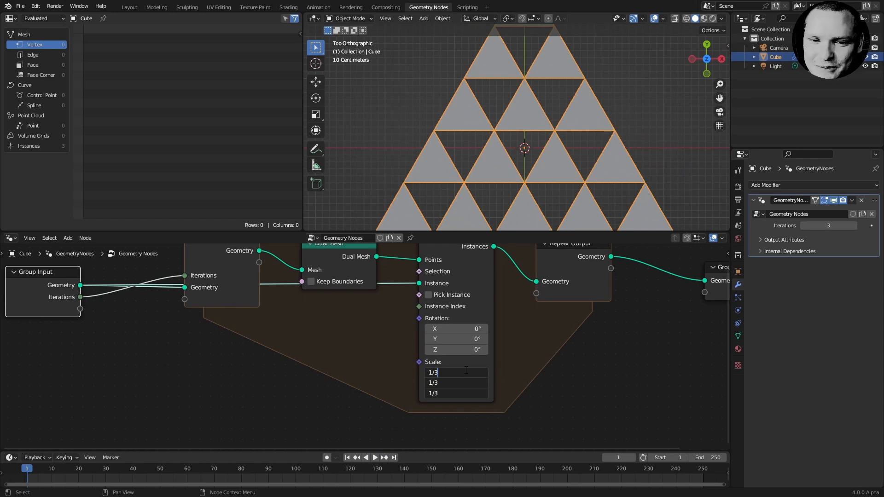
Set the Instance on Points scale to 0.5 and raise the modifier Iterations to 4.
{"action": "type", "text": "1"}
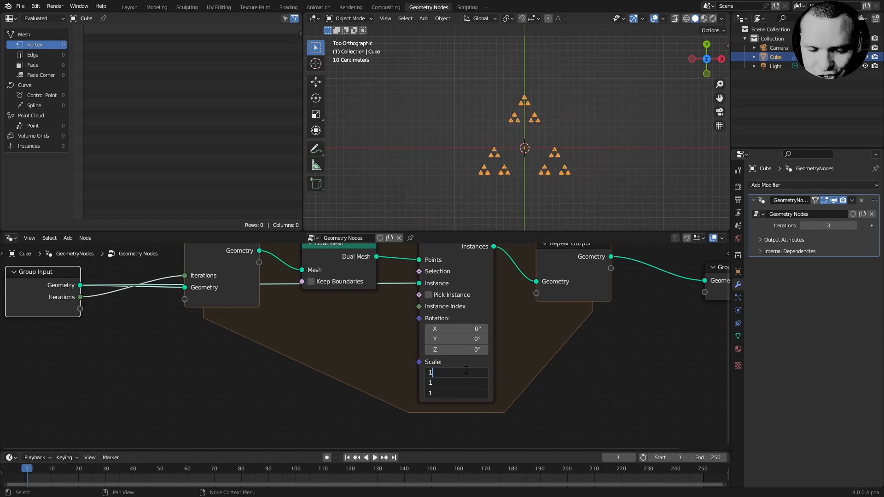
{"action": "type", "text": "0.500"}
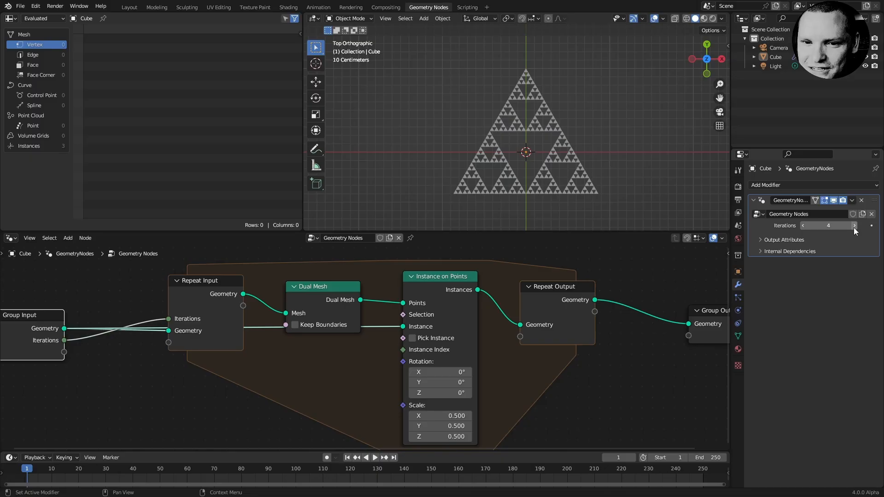
{"action": "left_click", "coordinate": [854, 226]}
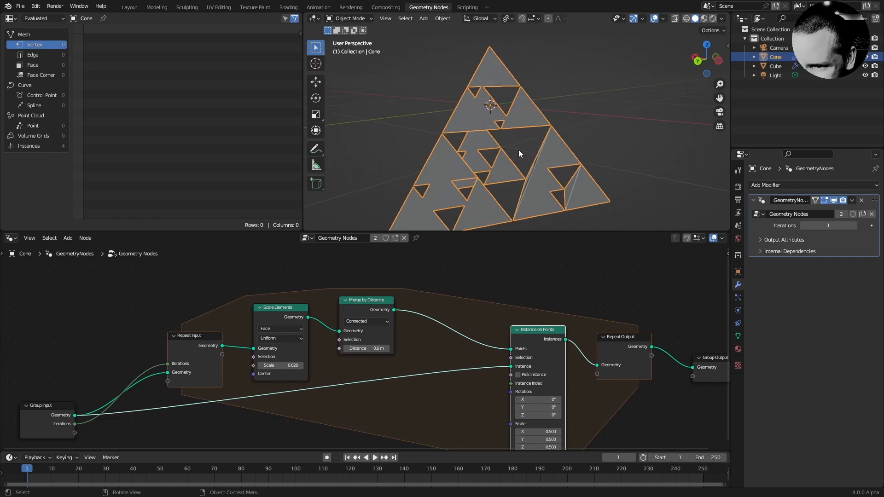
Increase the Cone modifier's Iterations from 1 to 2.
{"action": "left_click", "coordinate": [854, 225]}
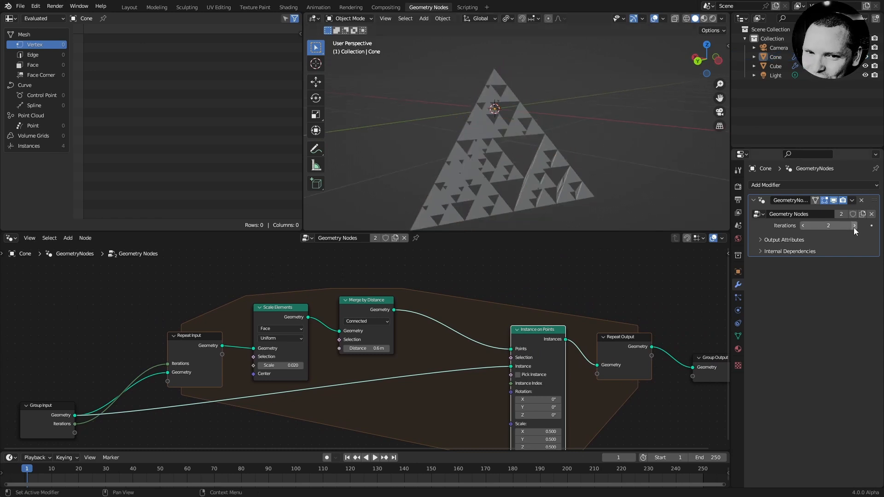